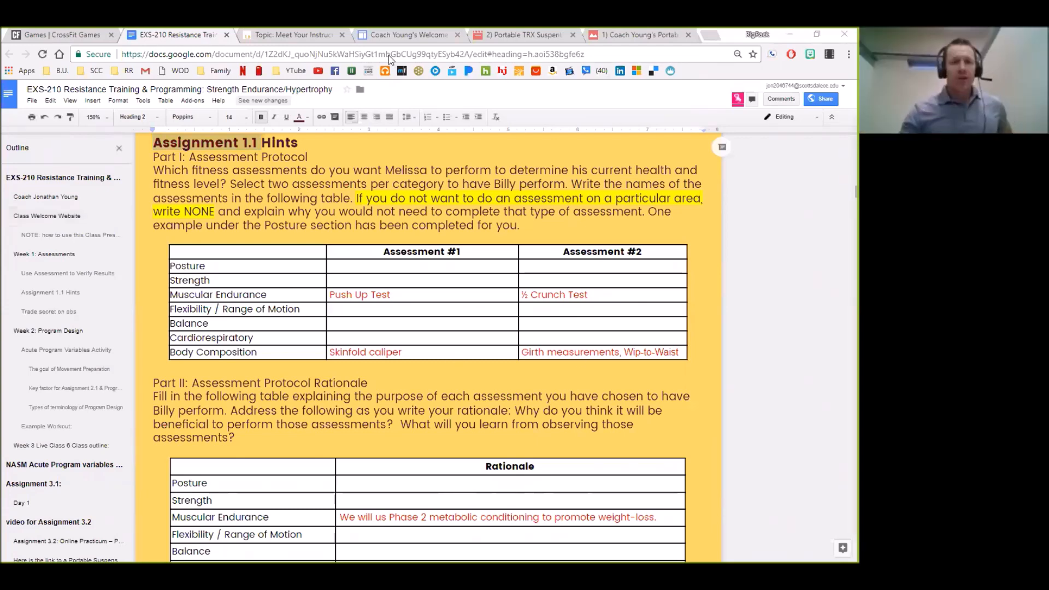
mouse_move(246, 87)
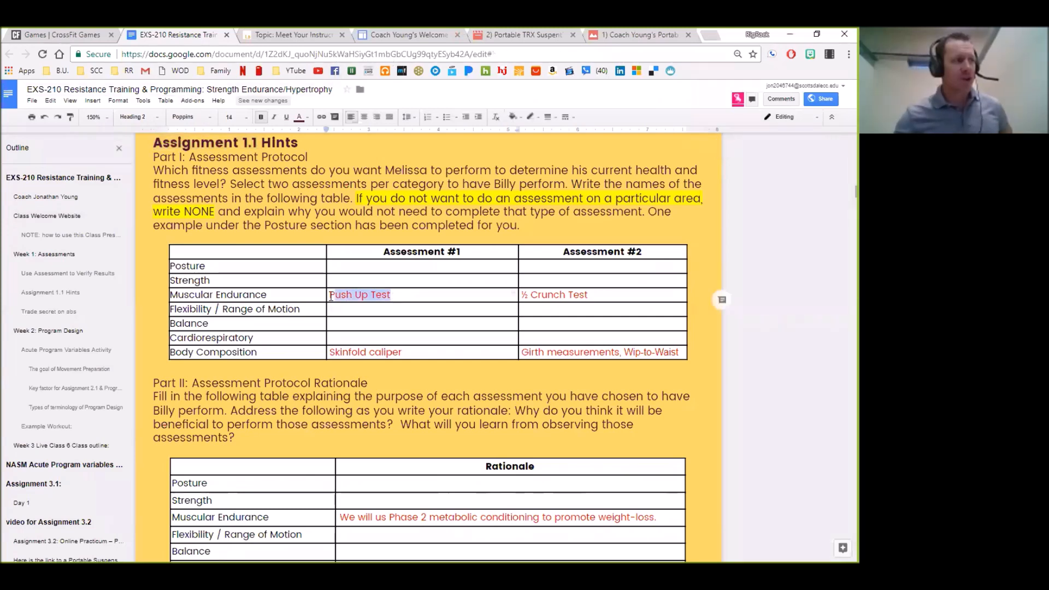
Review Melissa's assessment results sheet showing body fat and cardio step test figures
left_click(421, 294)
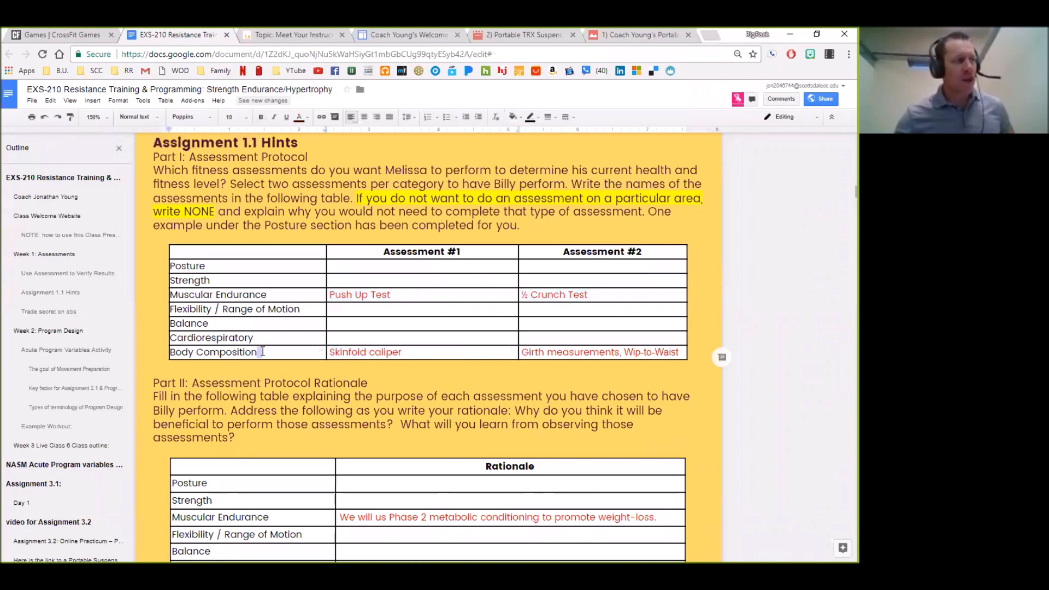
double_click(213, 352)
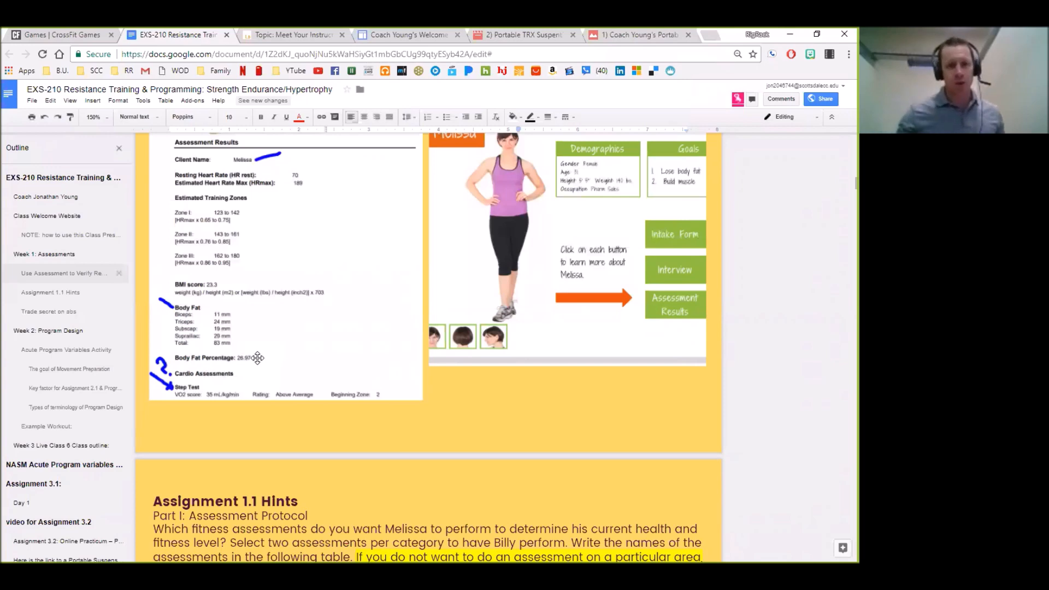
mouse_move(391, 401)
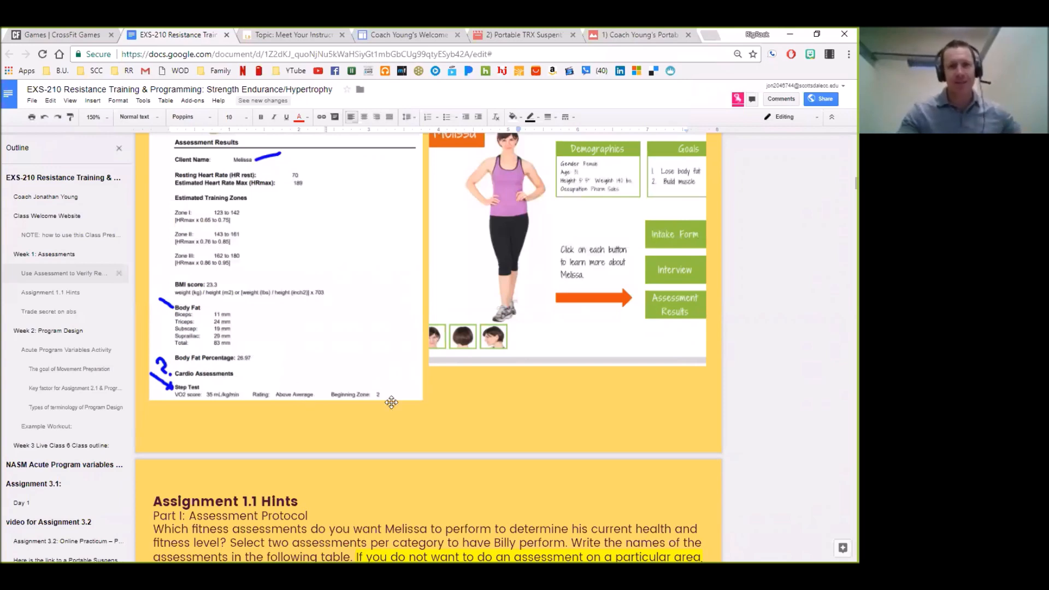